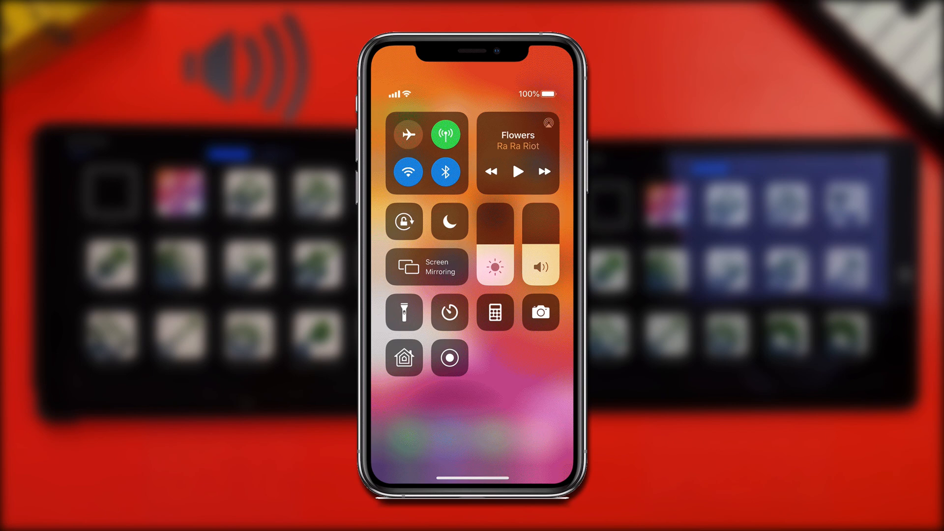
Step: Locate Control Centre in the Settings sidebar and show its Customise Controls list with More Controls
{"action": "left_click", "coordinate": [448, 358]}
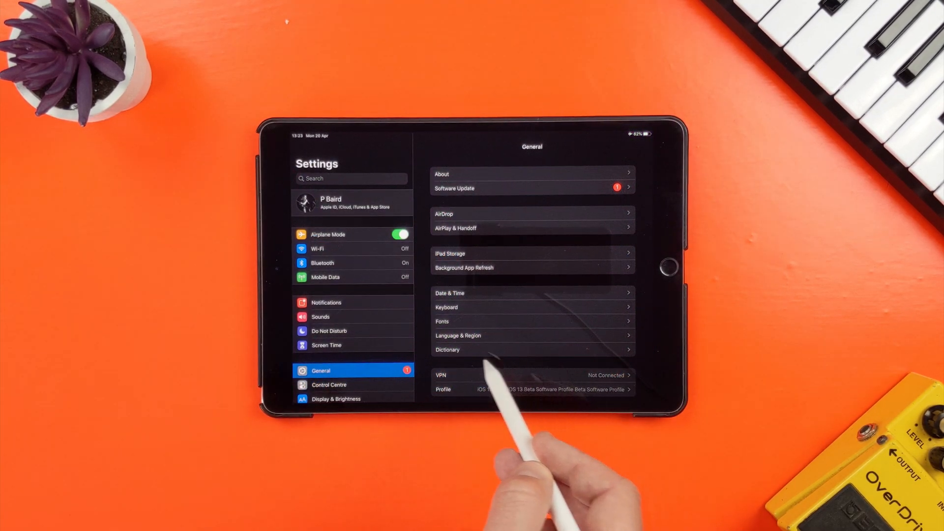
{"action": "scroll", "scroll_direction": "down", "scroll_amount": 3}
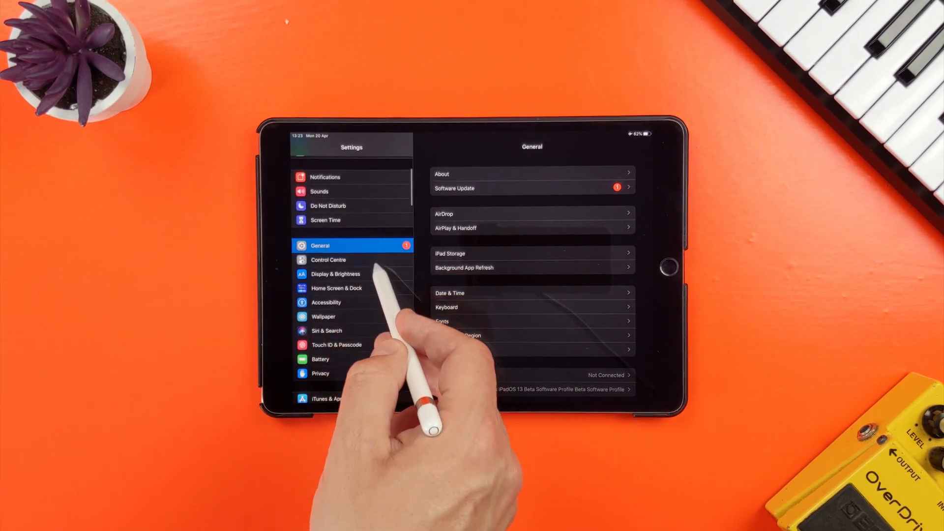
{"action": "left_click", "coordinate": [329, 260]}
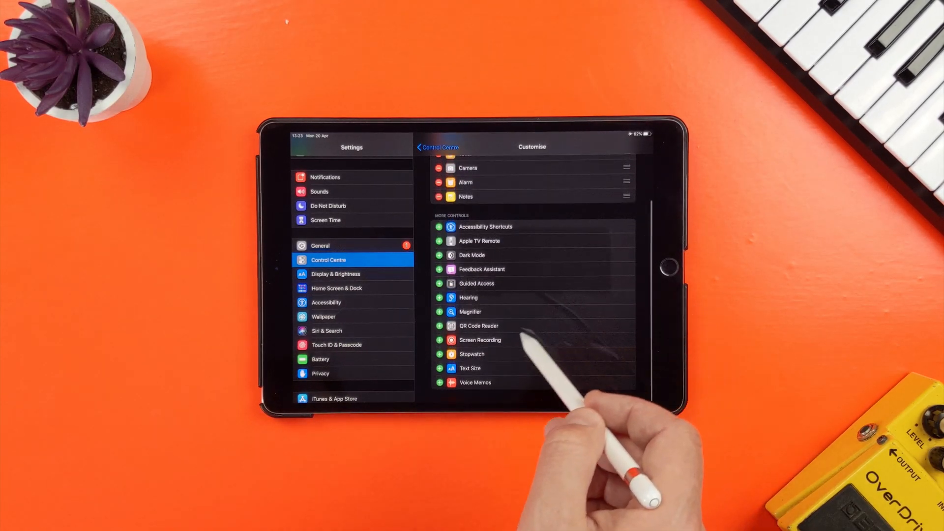
{"action": "left_click", "coordinate": [438, 341]}
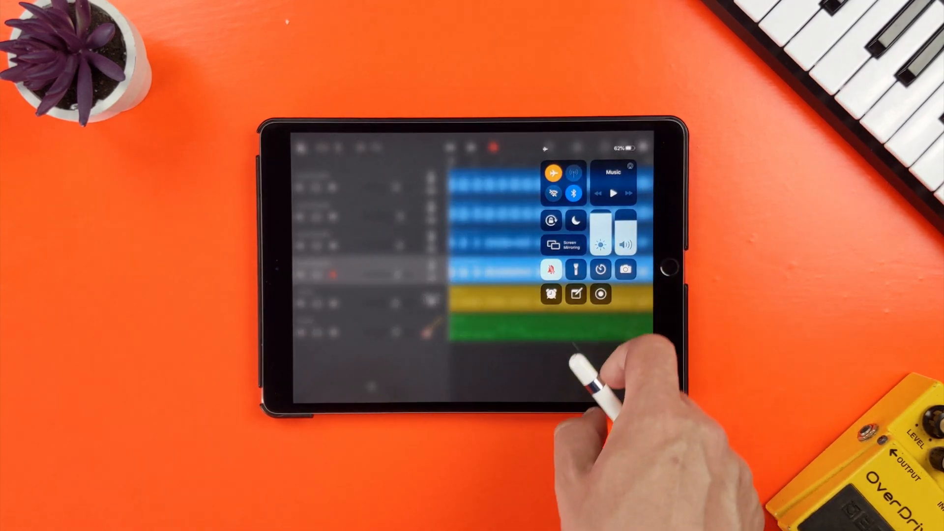
{"action": "mouse_move", "coordinate": [579, 373]}
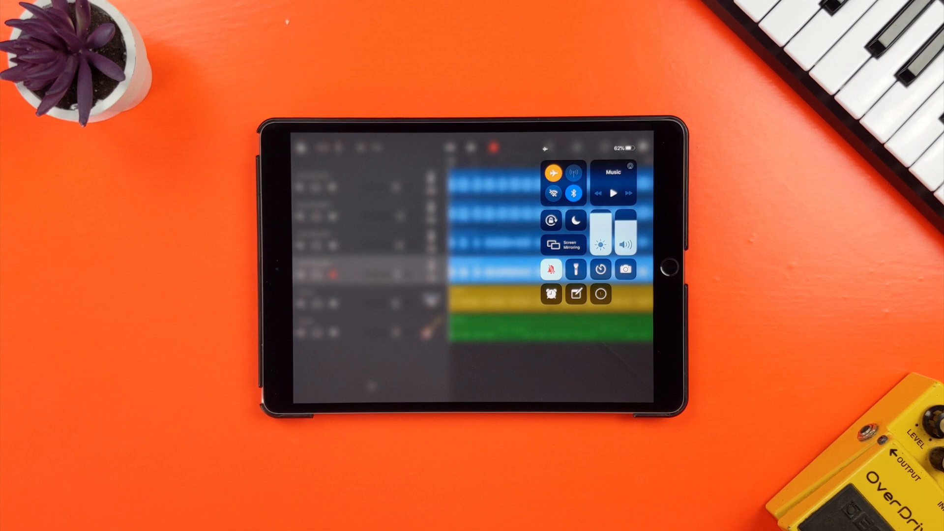
Step: Start a screen recording from Control Centre's Screen Recording button over the GarageBand project
{"action": "left_click", "coordinate": [600, 294]}
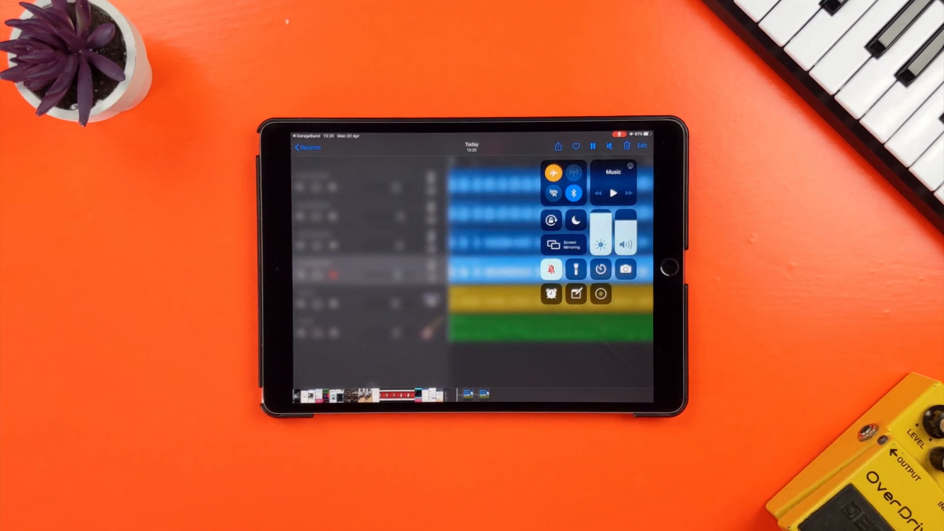
{"action": "left_click", "coordinate": [600, 294]}
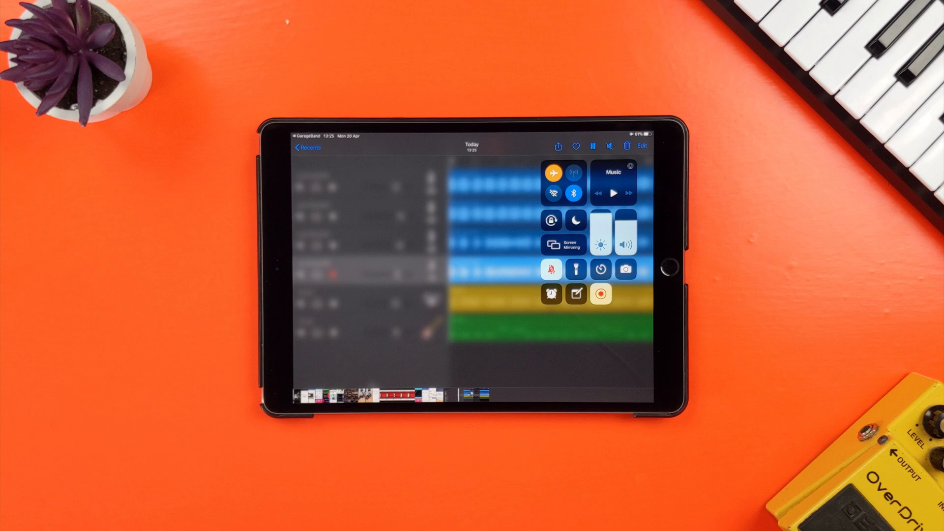